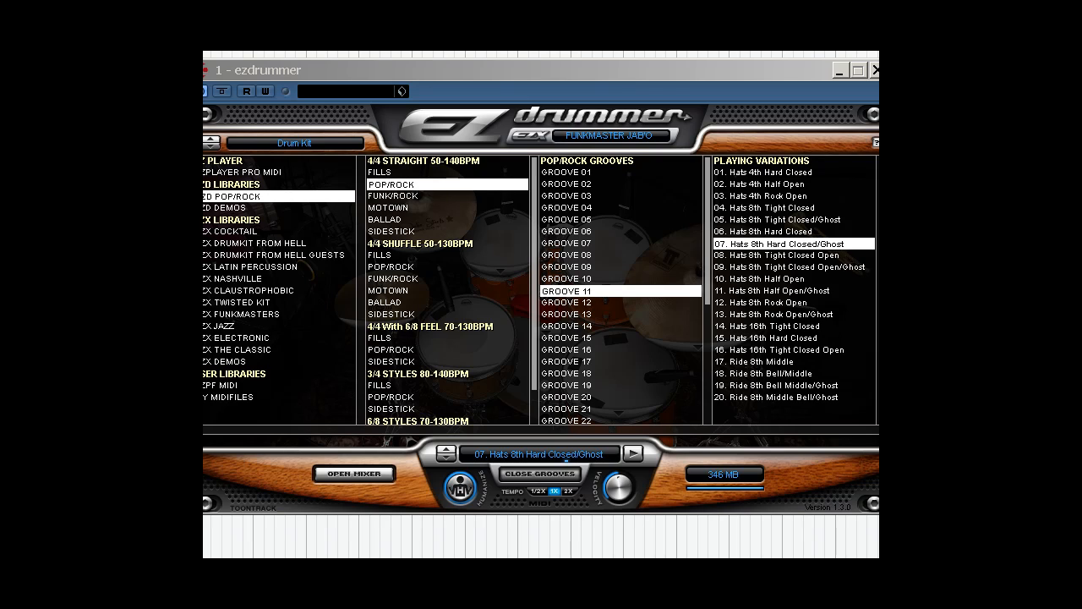
mouse_move(575, 342)
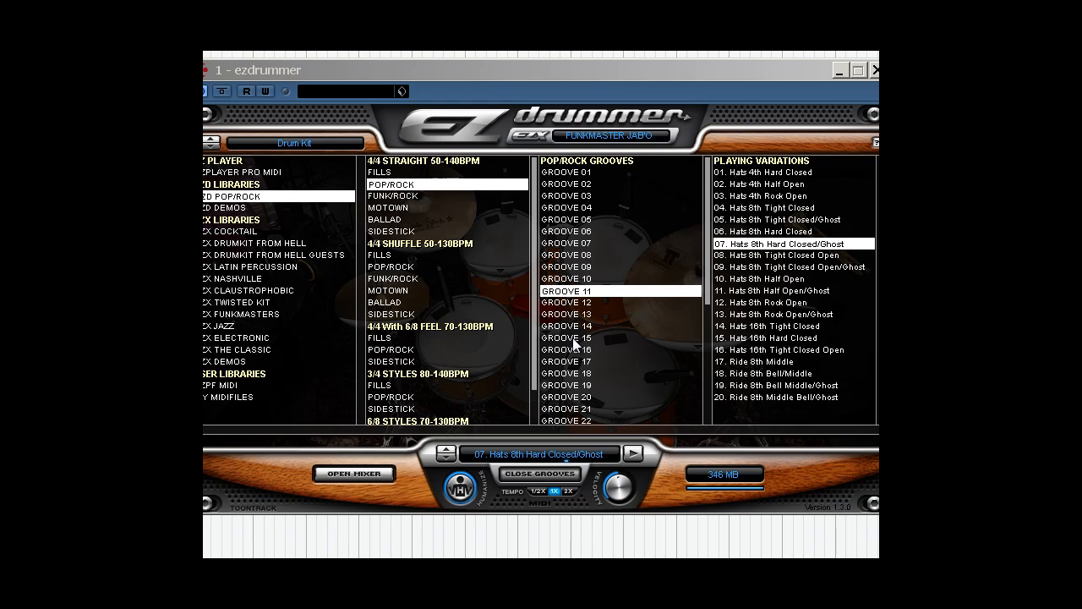
mouse_move(701, 207)
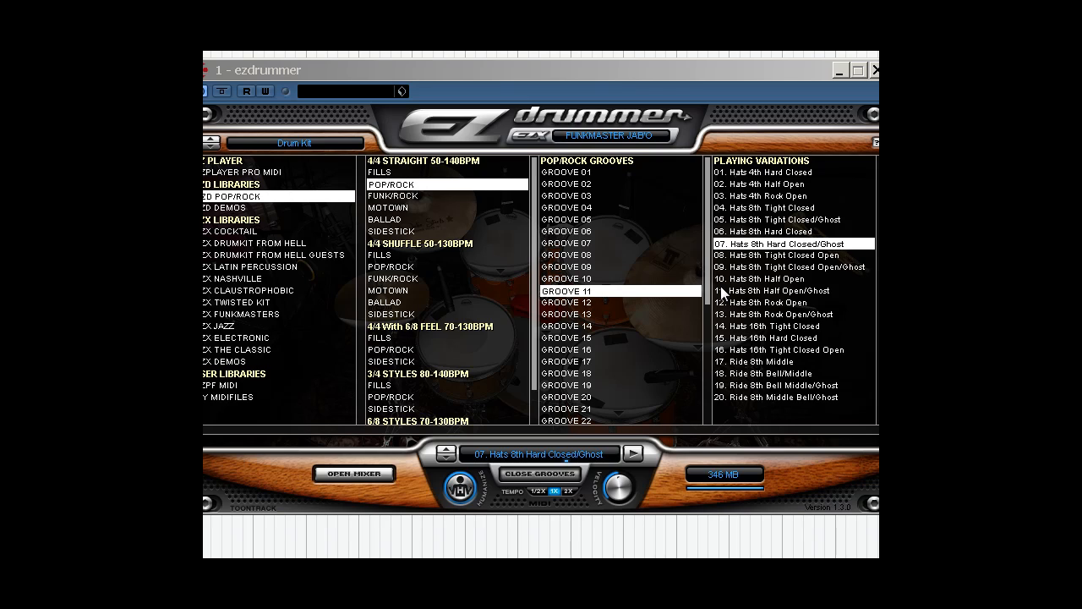
mouse_move(667, 257)
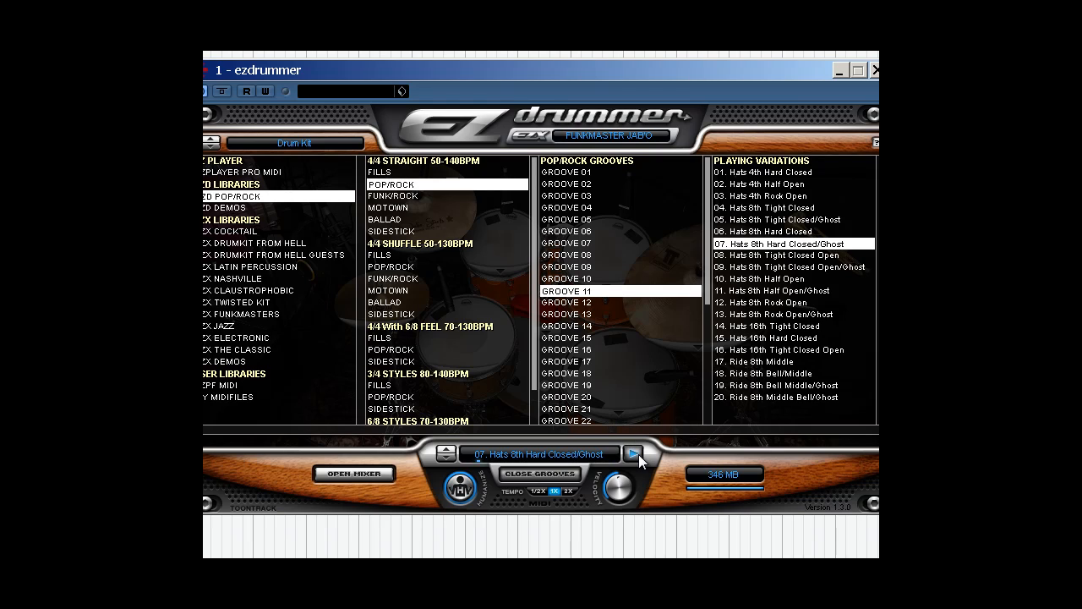
Audition the groove, raise Velocity to about 58, then play the '10. Hats 8th Half Open' variation
click(633, 454)
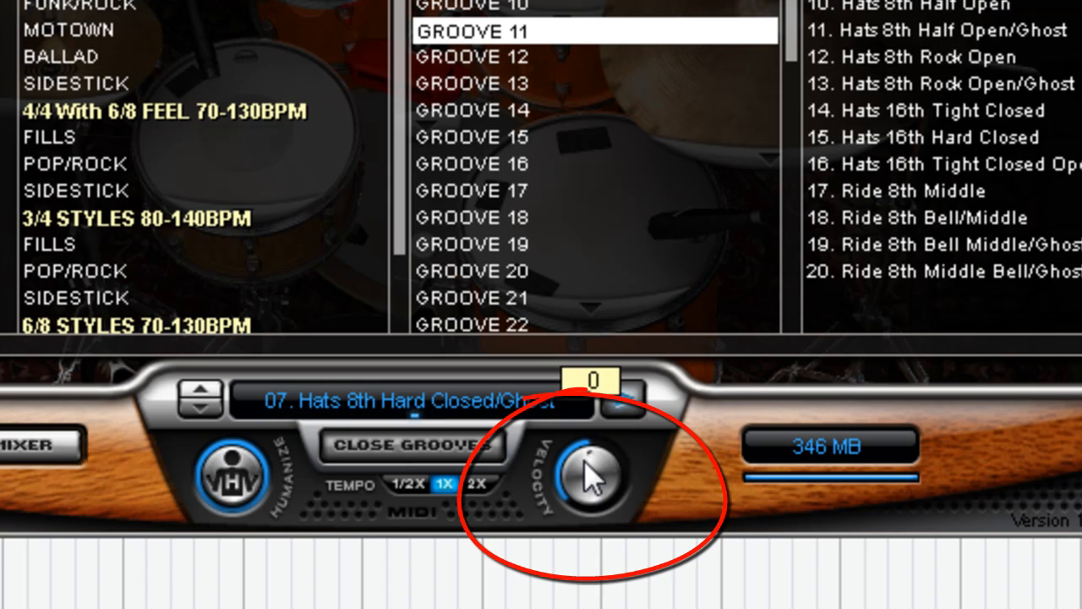
drag(592, 470, 629, 470)
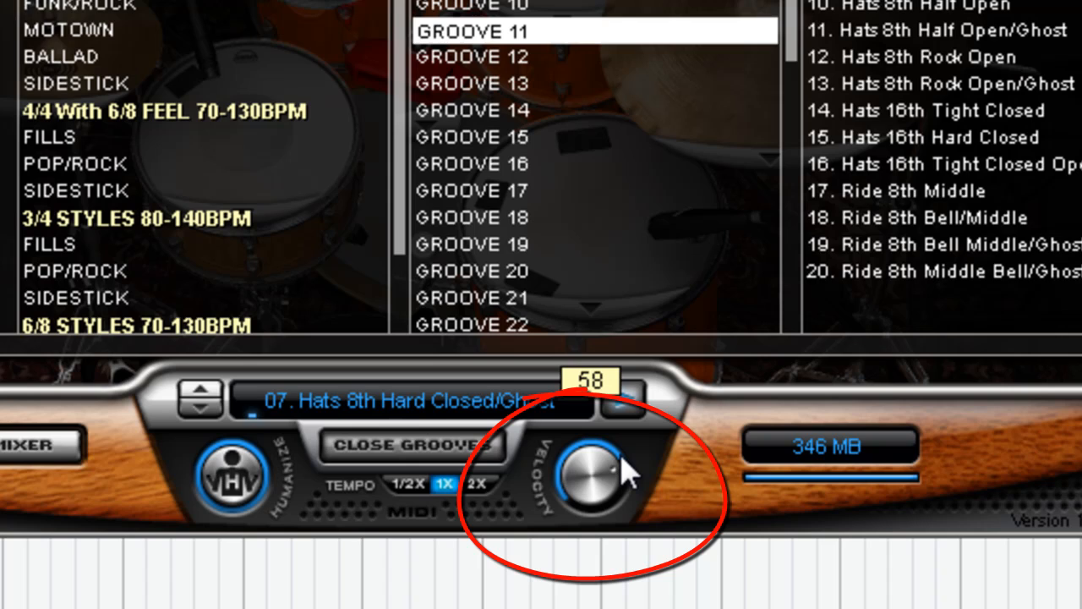
drag(626, 470, 617, 521)
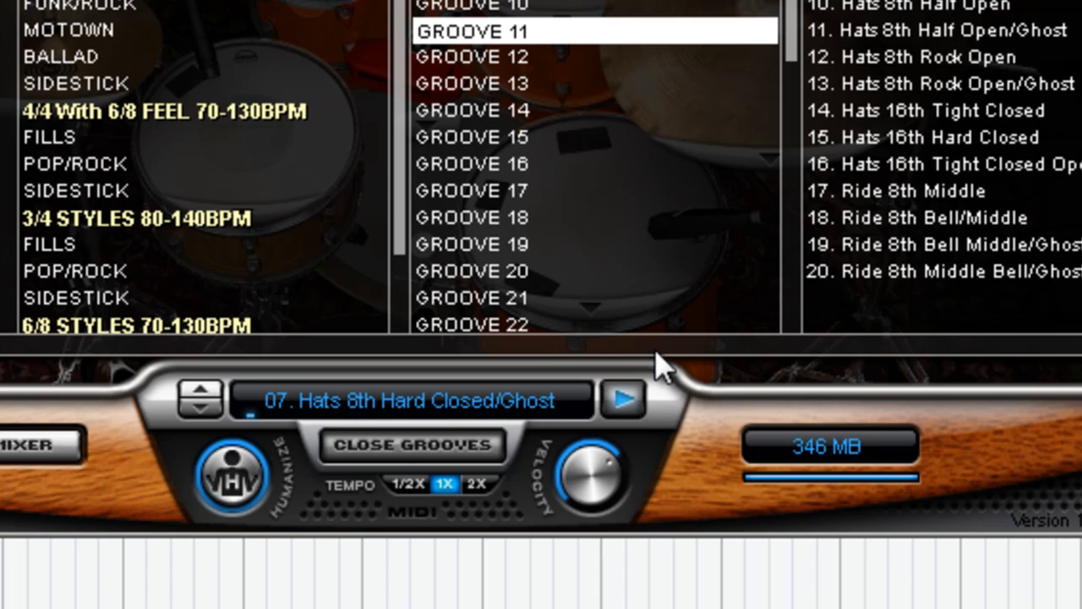
click(622, 399)
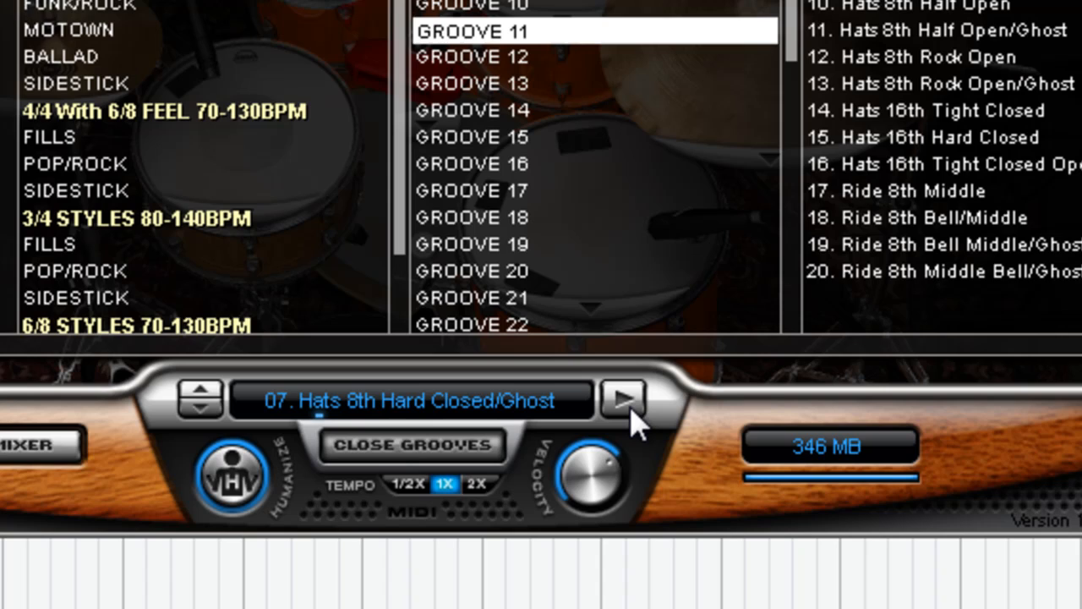
mouse_move(640, 423)
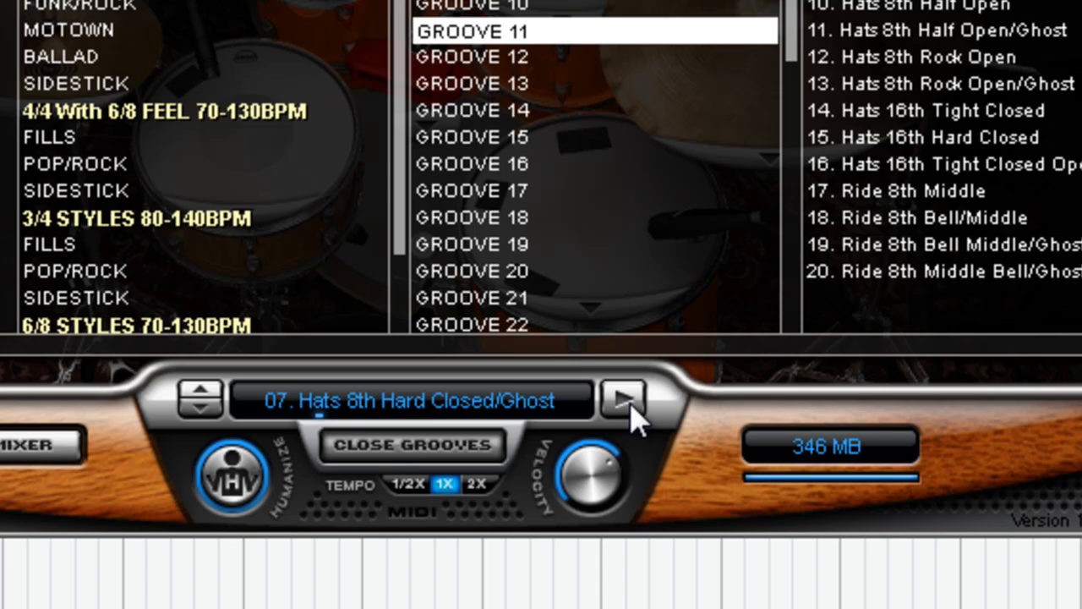
mouse_move(876, 71)
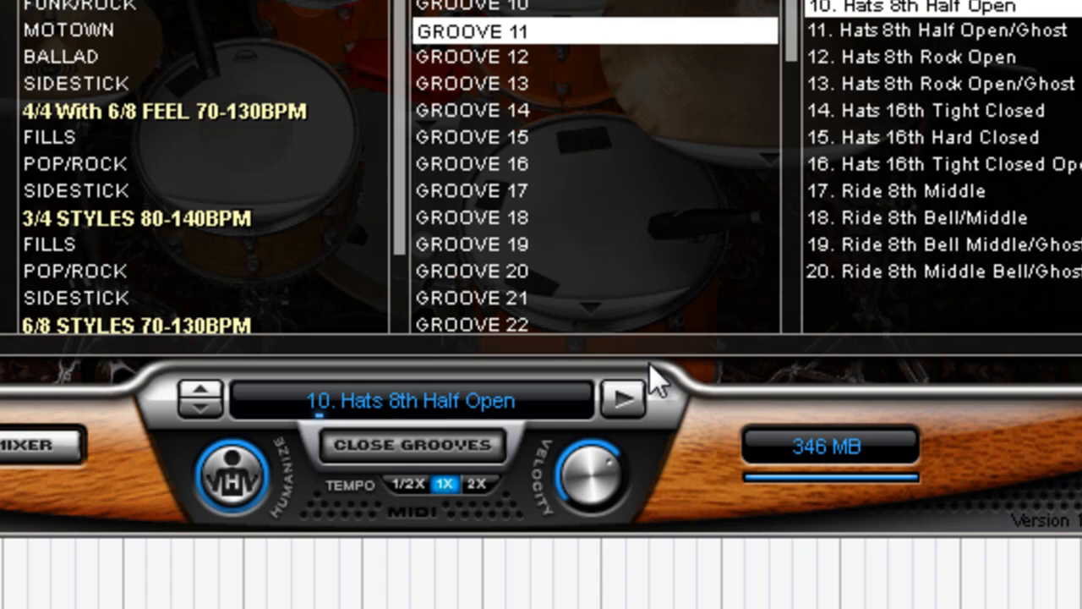
mouse_move(632, 427)
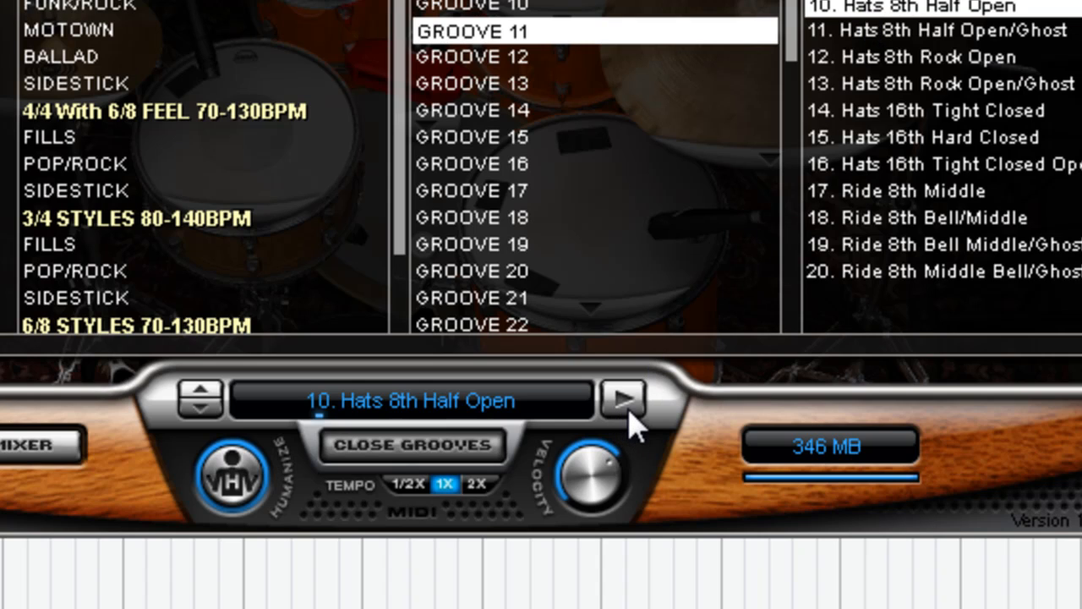
click(624, 399)
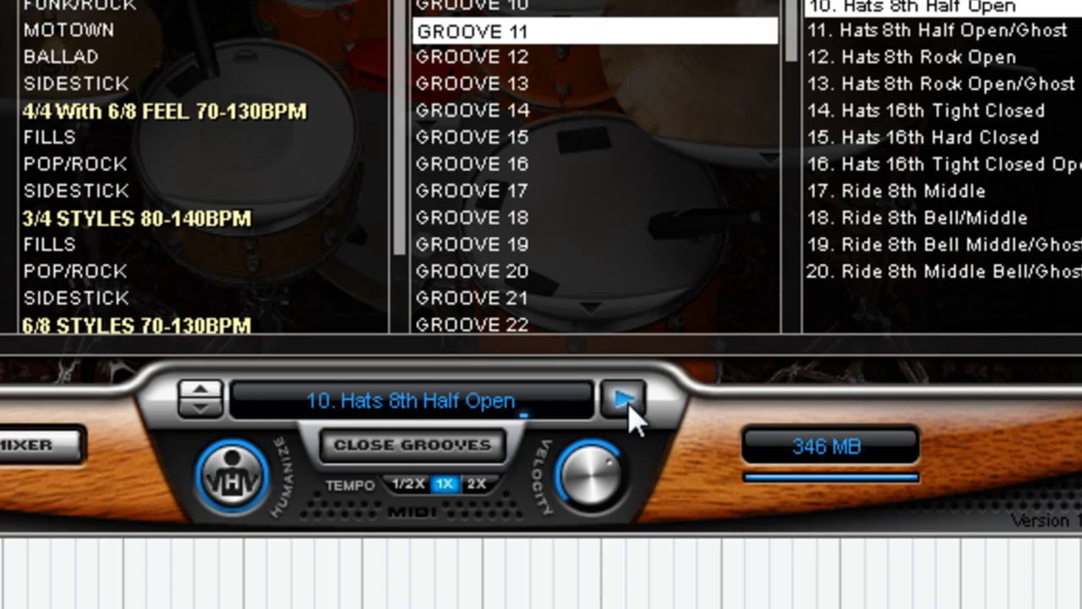
click(624, 399)
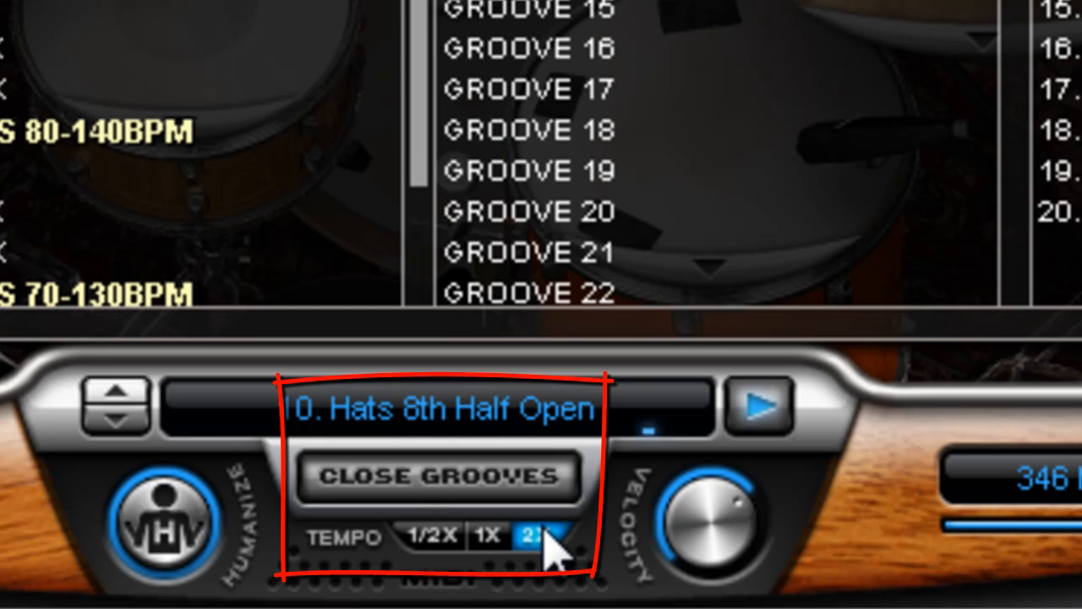
click(434, 536)
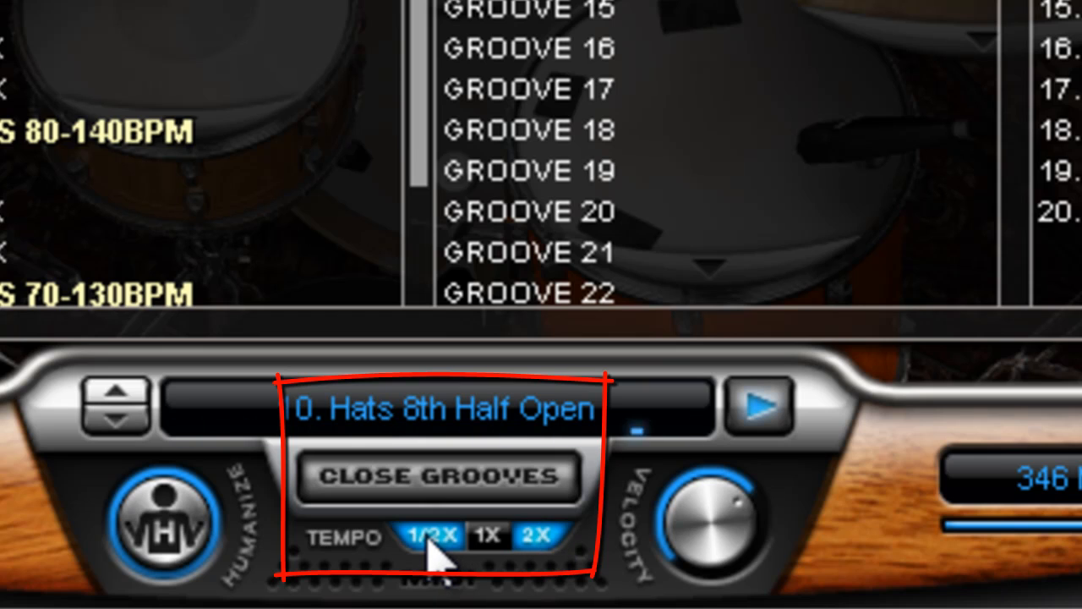
click(440, 538)
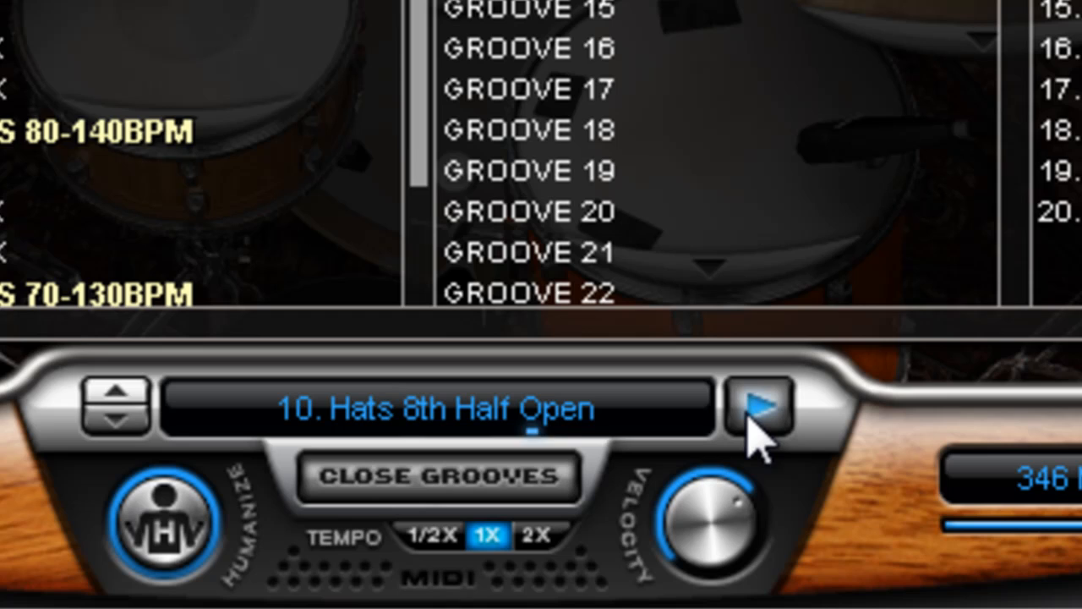
mouse_move(166, 541)
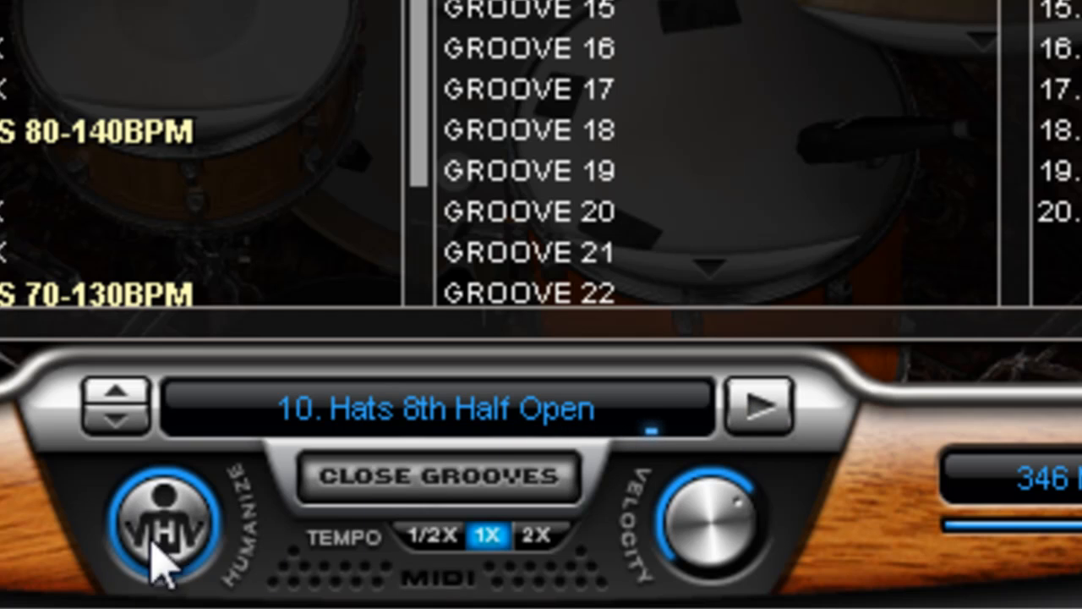
mouse_move(223, 528)
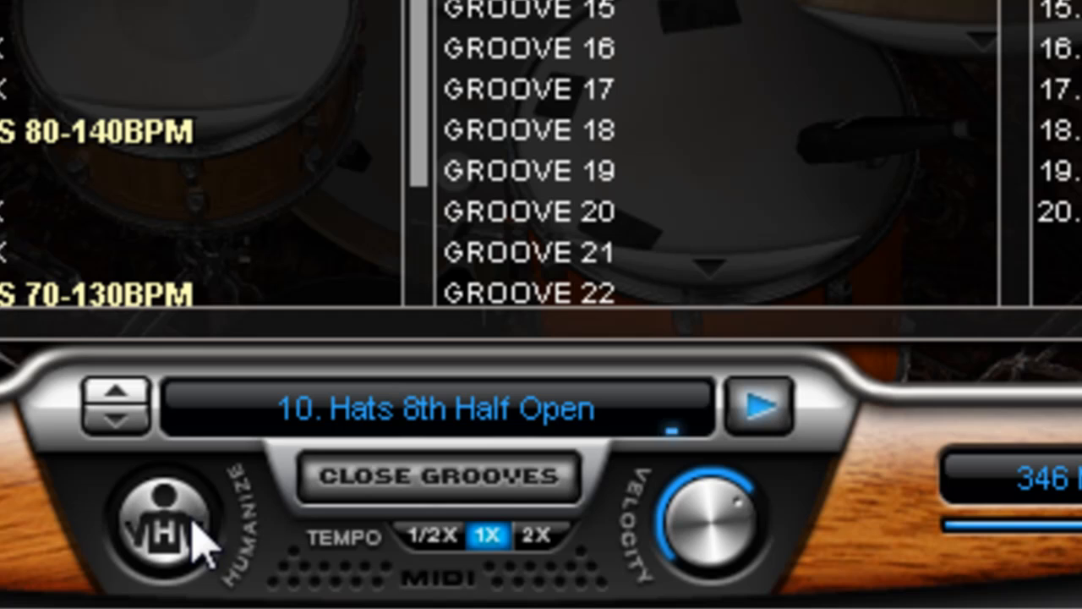
Enable Humanize so the groove plays back less mechanically
click(163, 521)
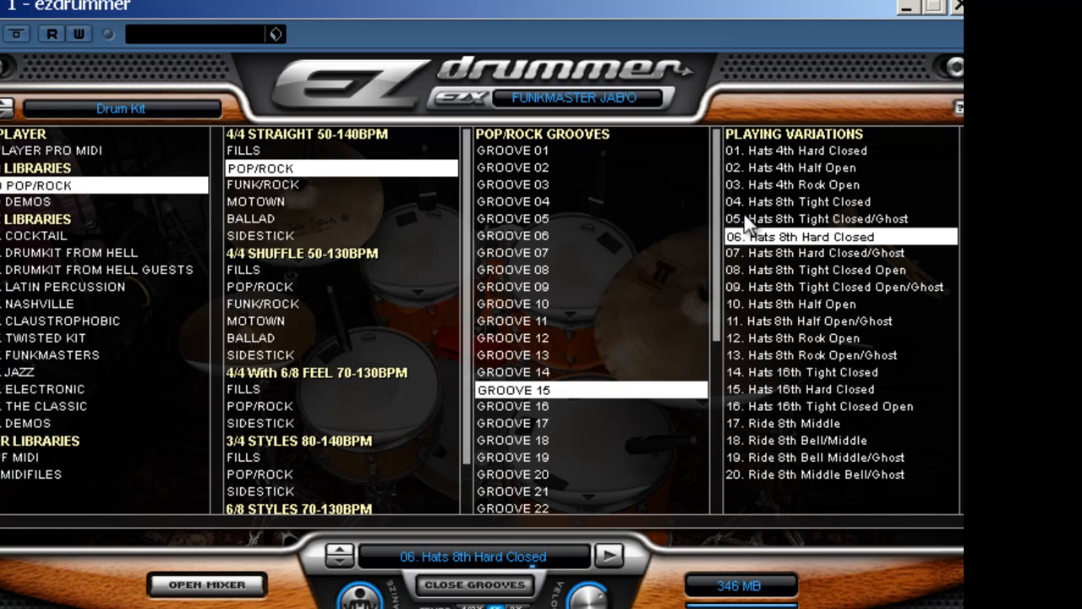
mouse_move(271, 271)
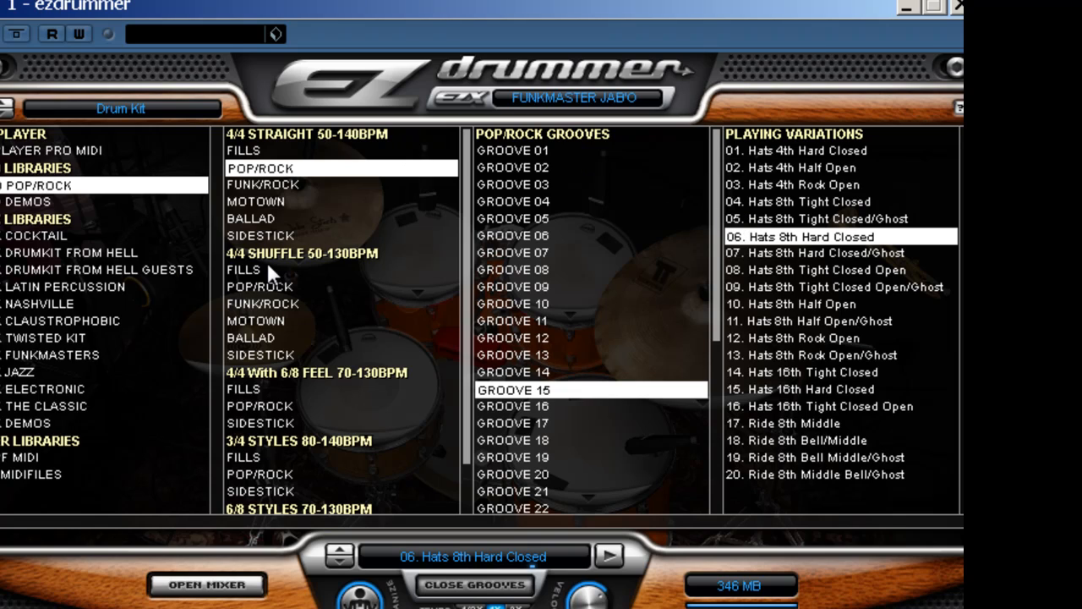
mouse_move(397, 494)
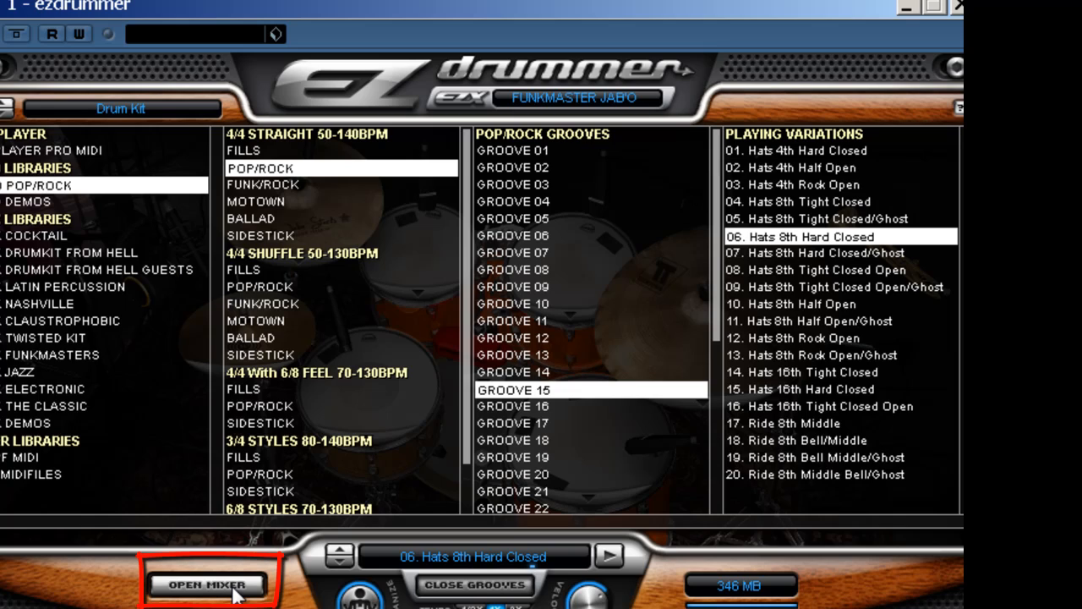
click(206, 586)
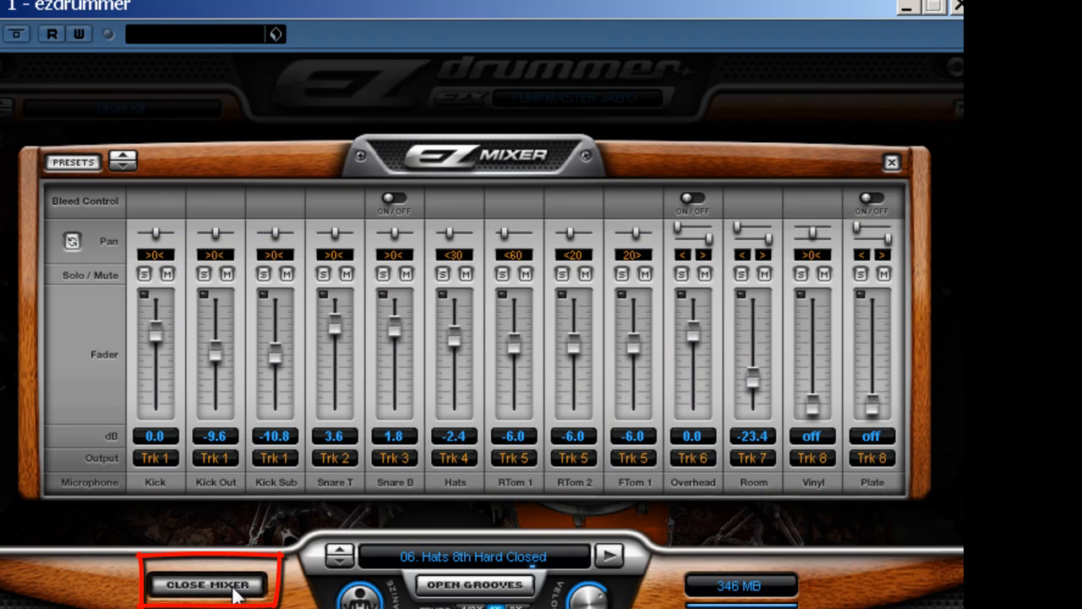
mouse_move(727, 330)
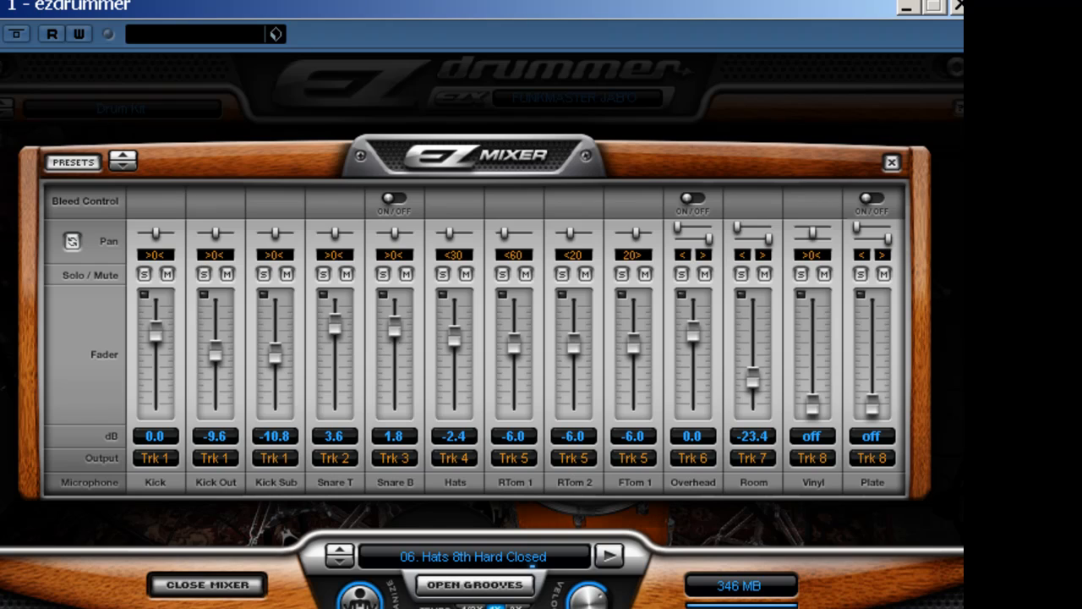
mouse_move(95, 286)
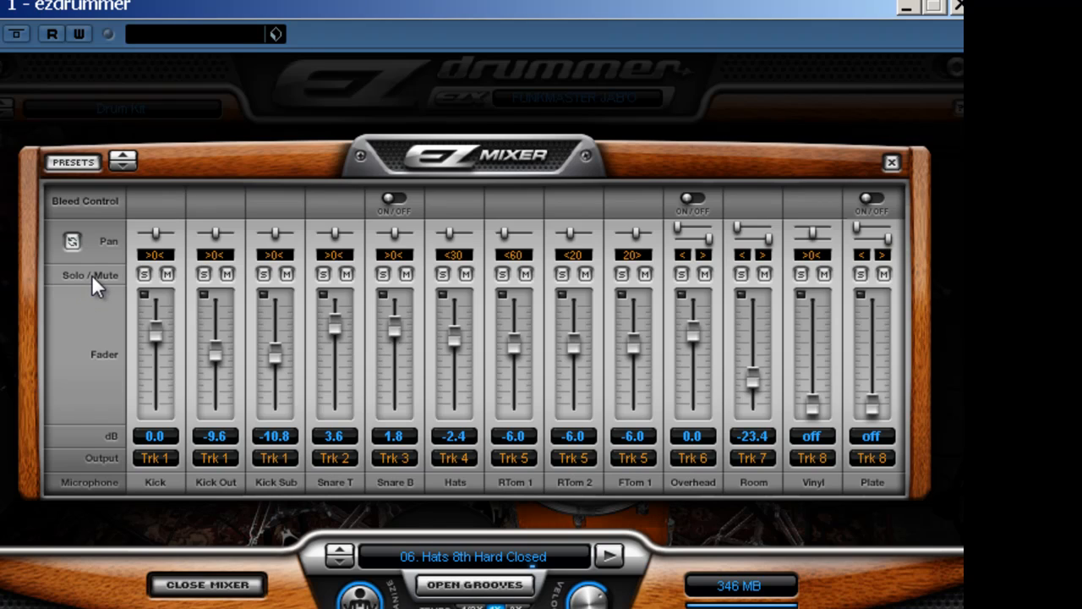
mouse_move(93, 278)
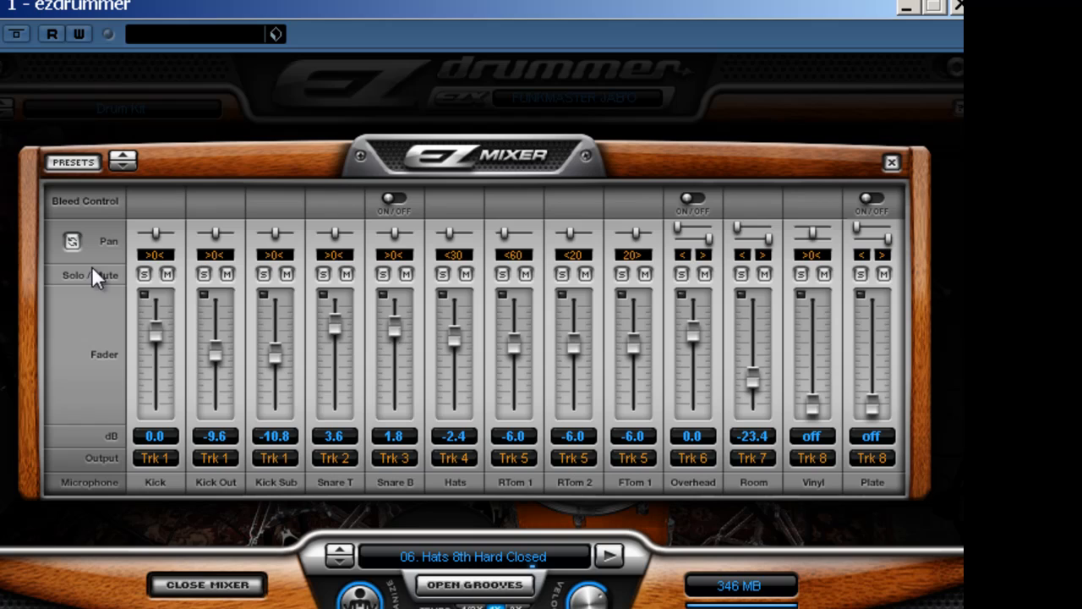
mouse_move(85, 284)
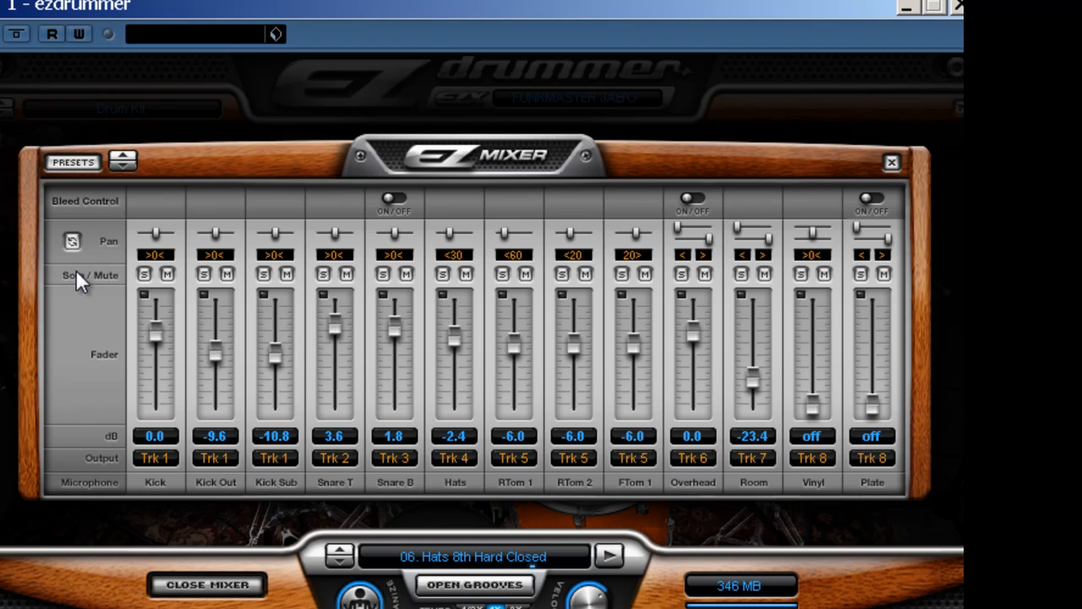
mouse_move(81, 306)
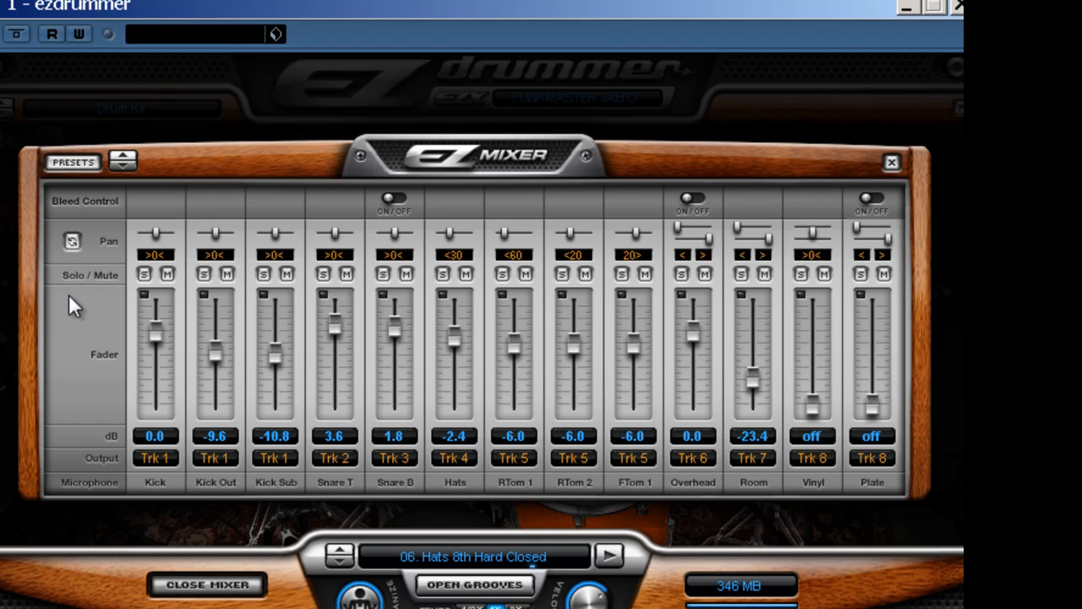
mouse_move(590, 58)
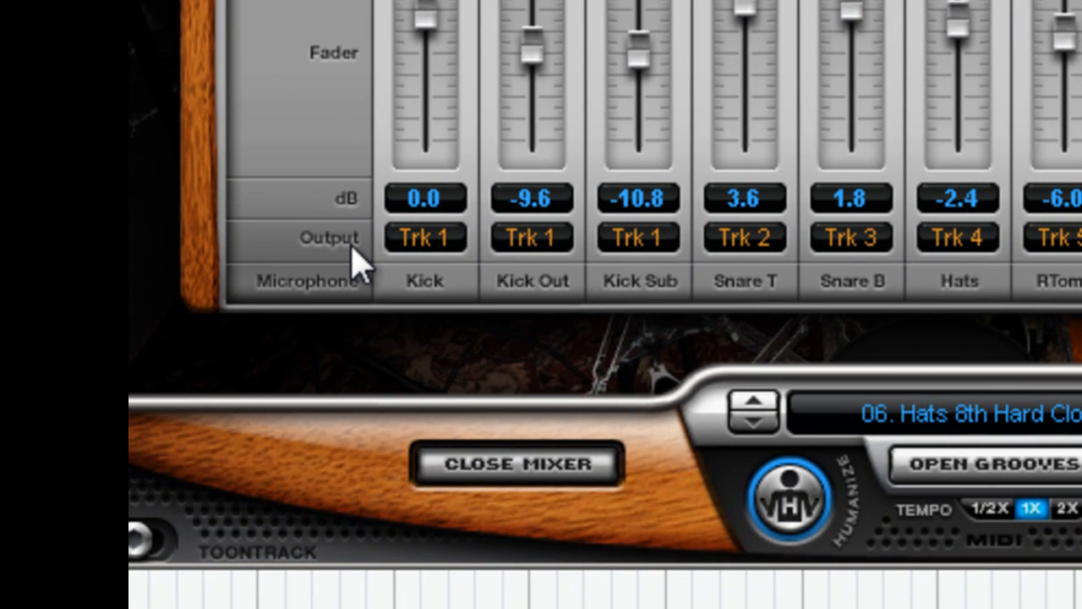
click(424, 237)
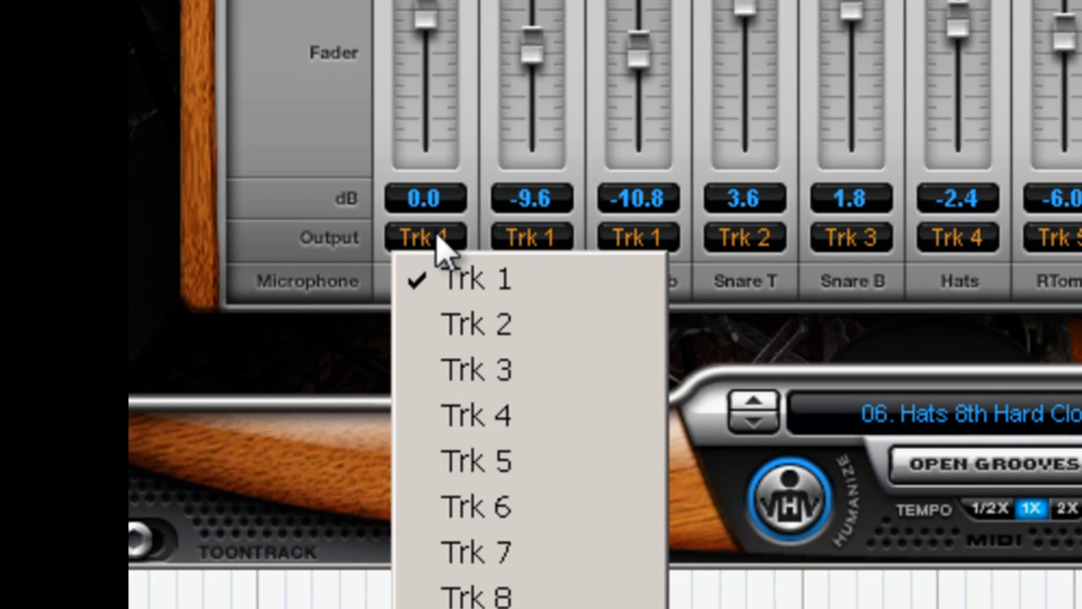
click(477, 279)
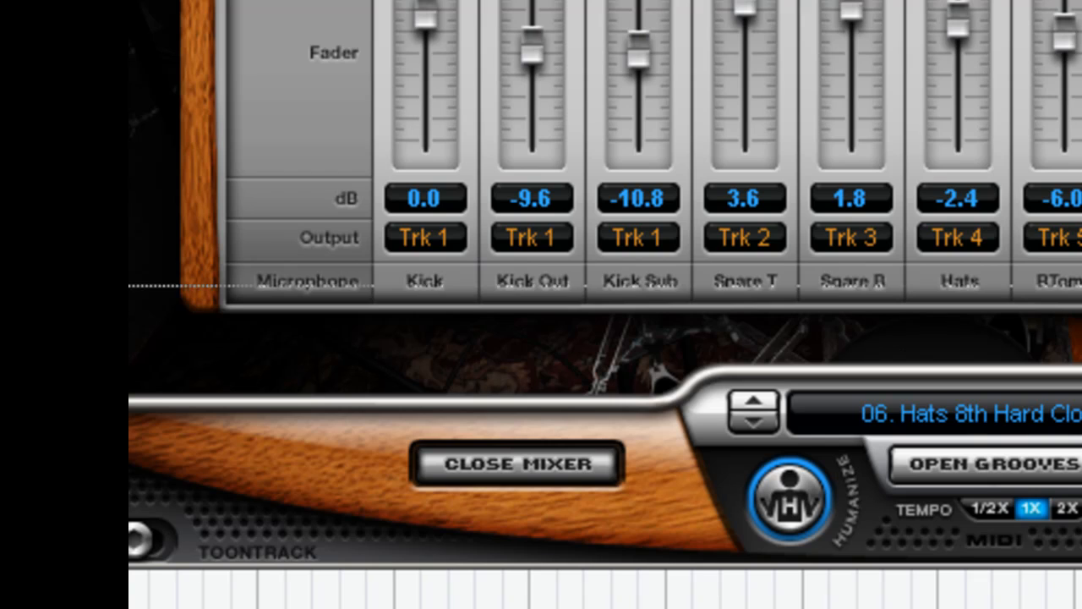
click(531, 237)
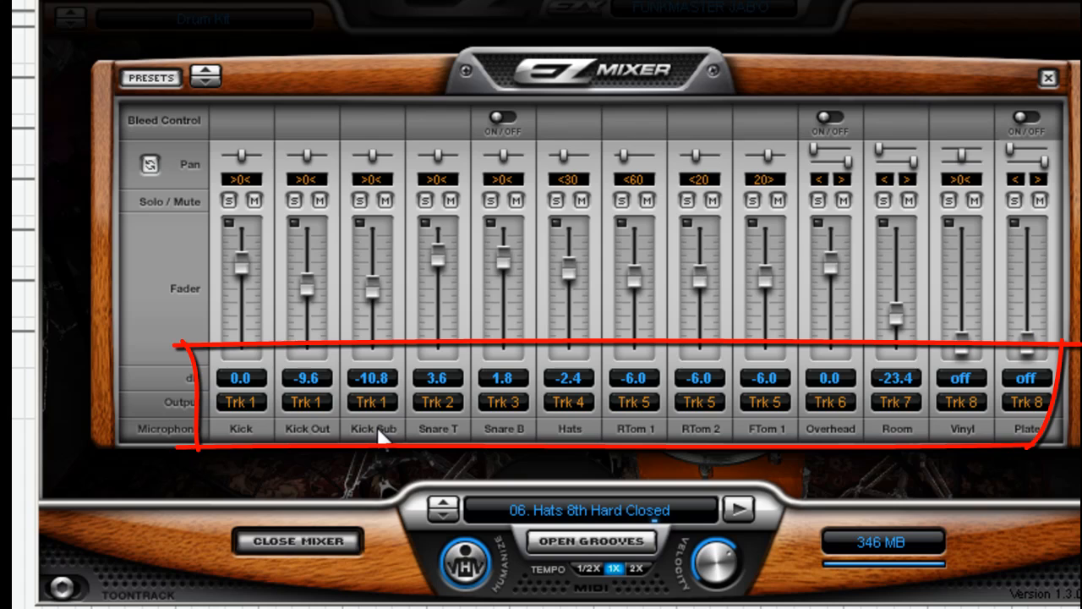
mouse_move(260, 412)
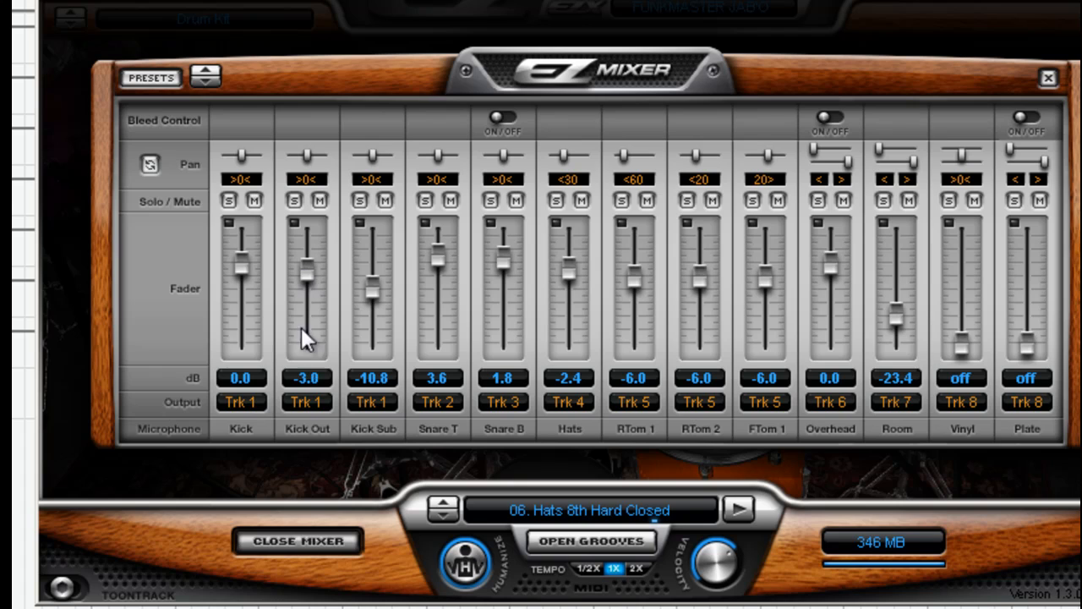
mouse_move(235, 453)
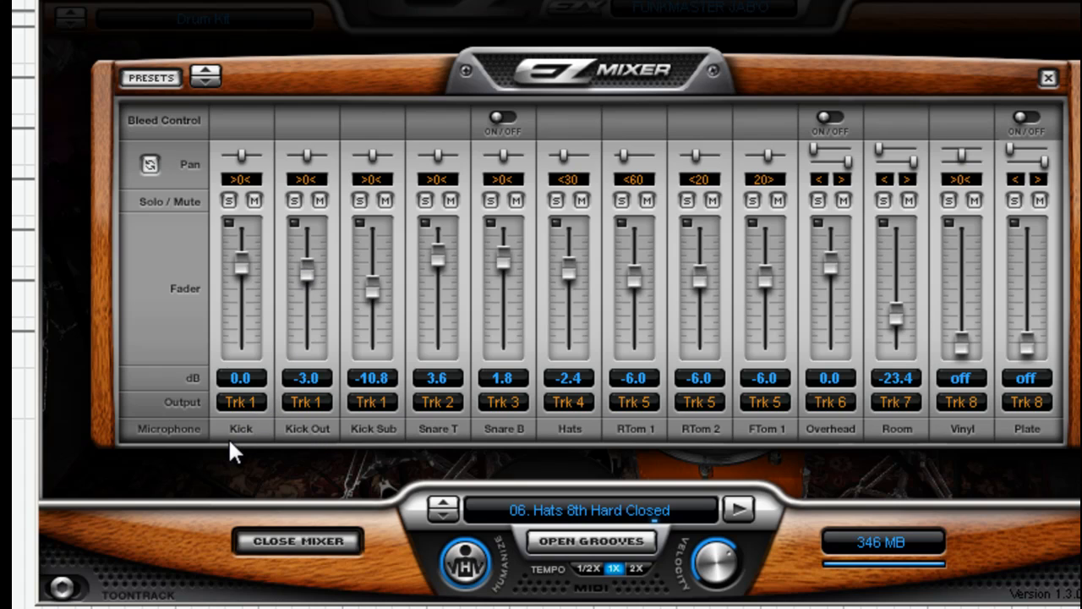
mouse_move(314, 438)
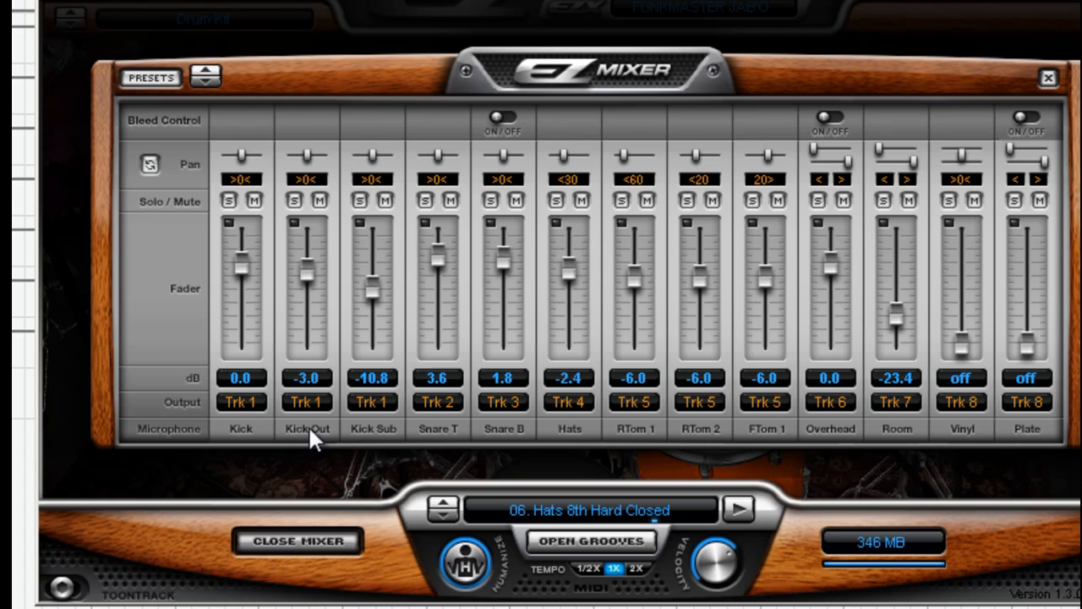
mouse_move(406, 433)
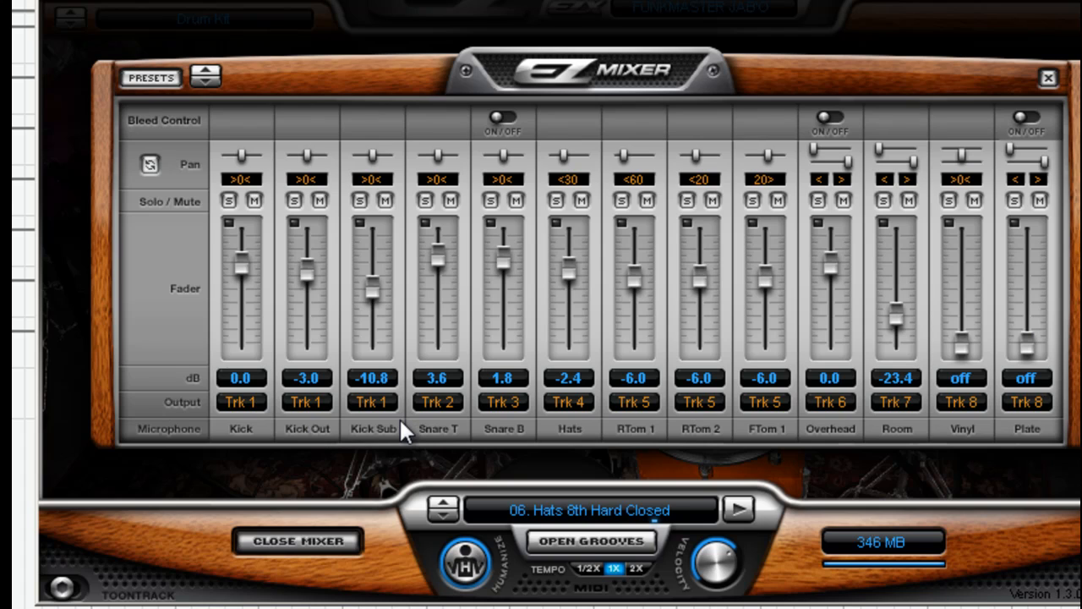
mouse_move(296, 269)
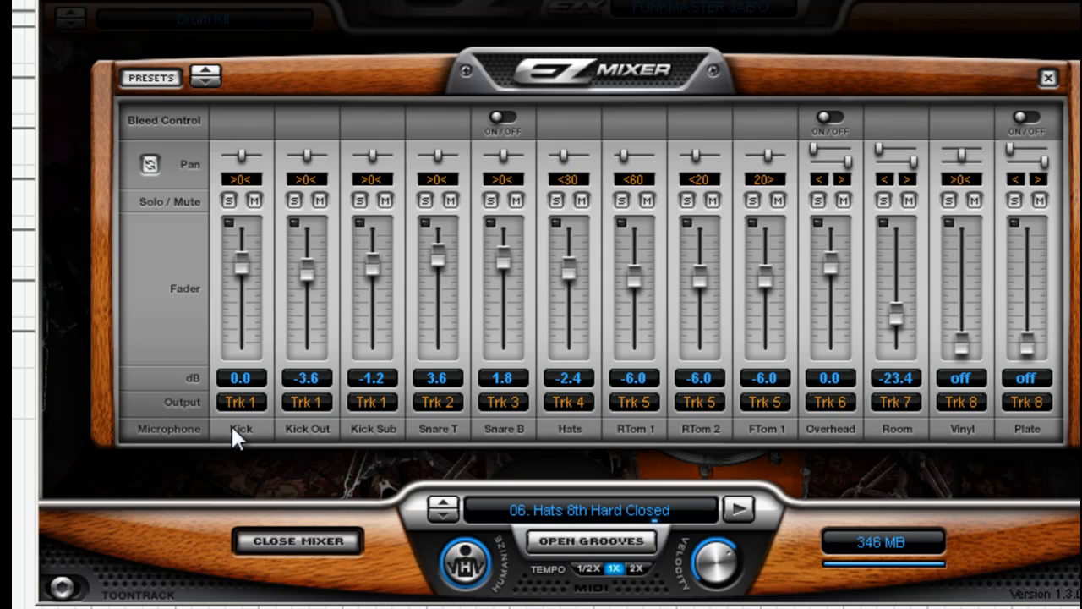
mouse_move(244, 432)
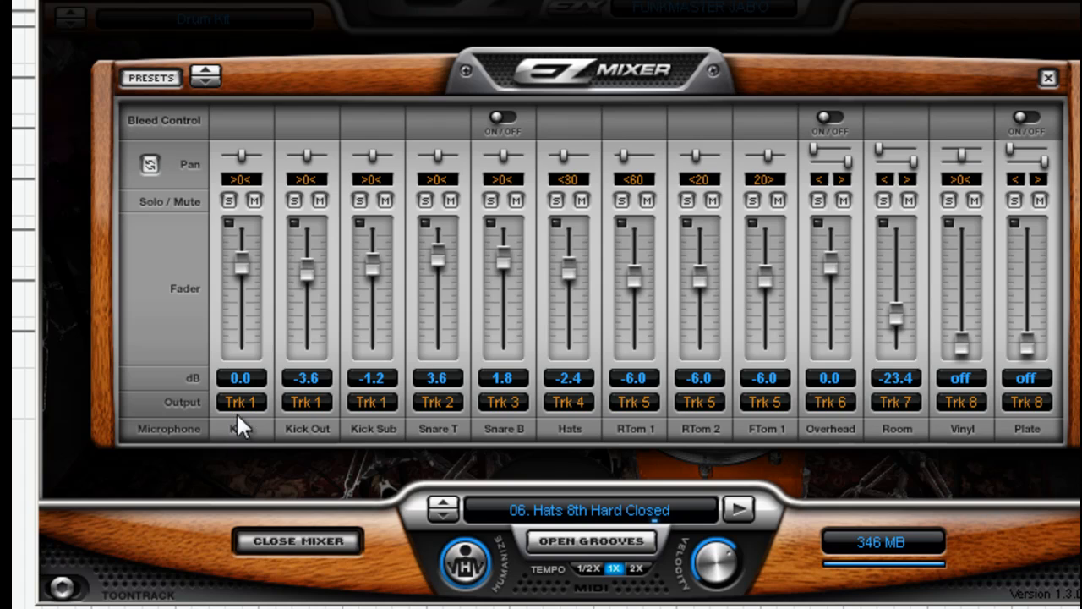
mouse_move(267, 302)
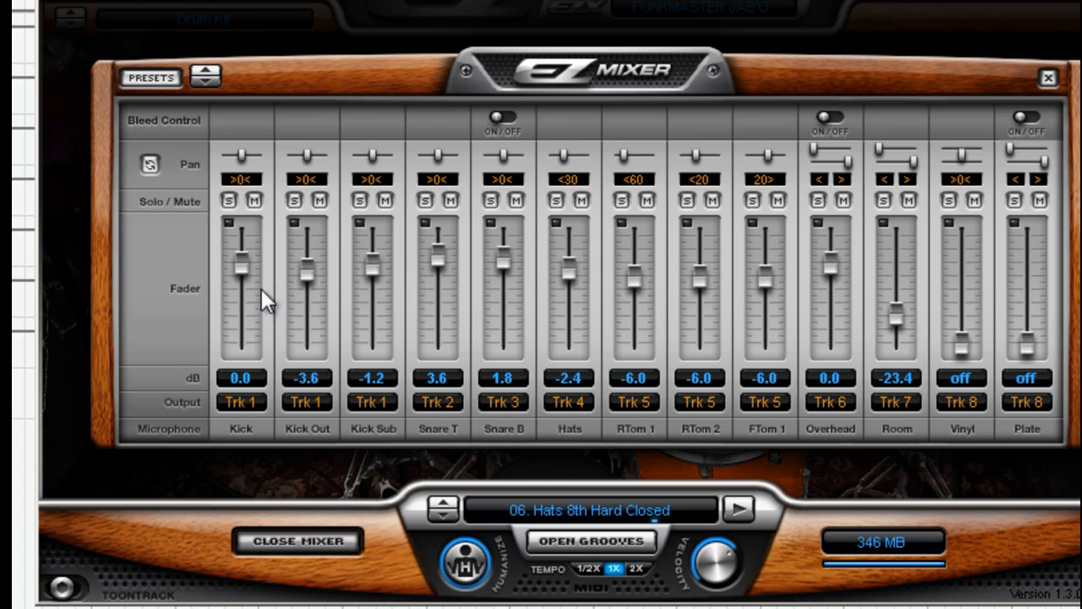
mouse_move(258, 398)
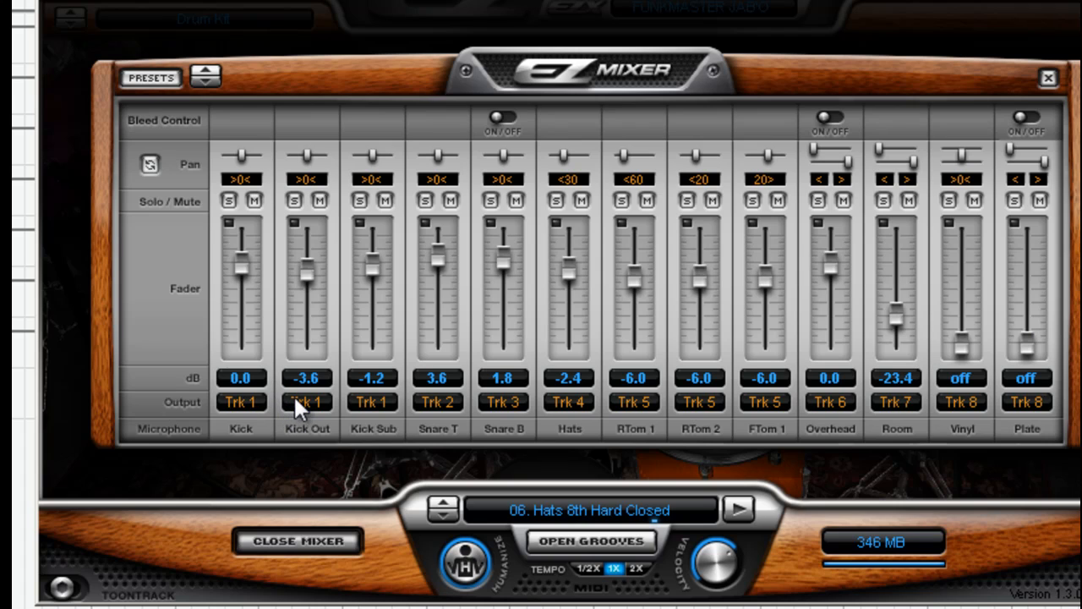
Route the Kick Out channel's output to Trk 2
click(308, 401)
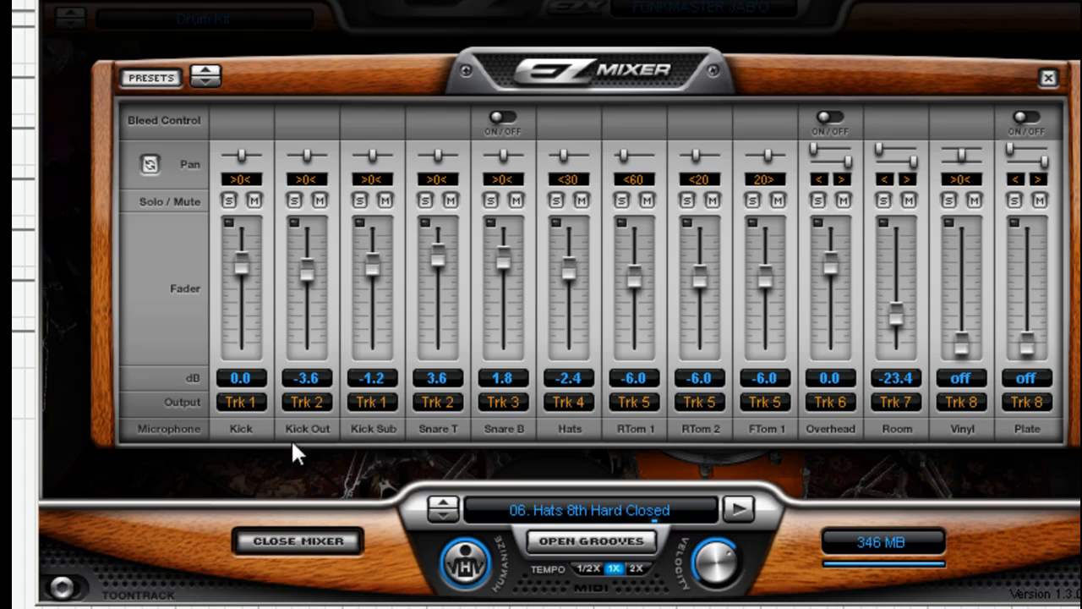
mouse_move(453, 422)
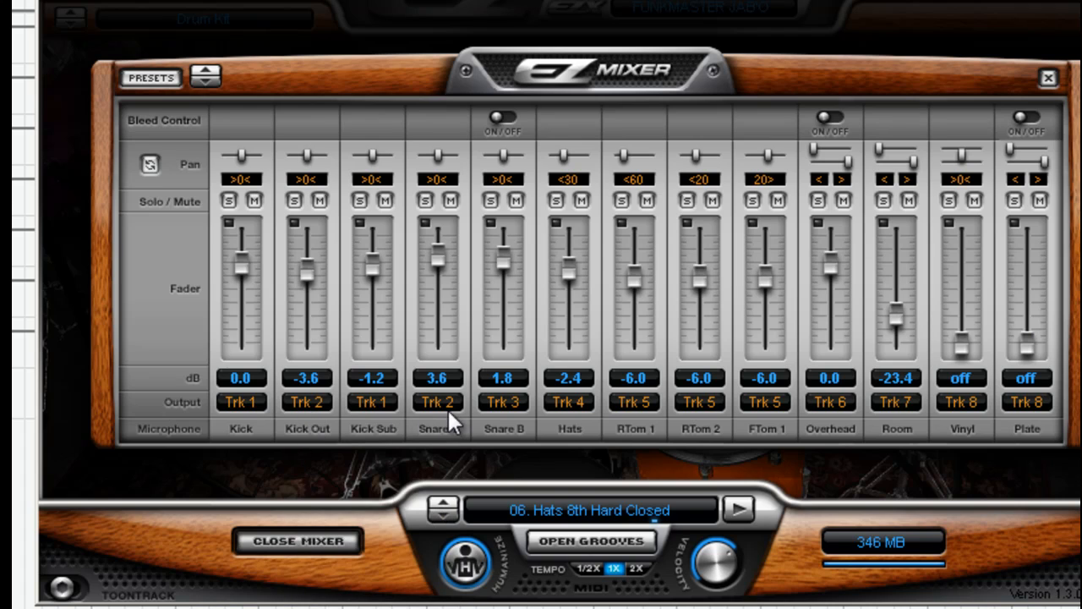
mouse_move(448, 454)
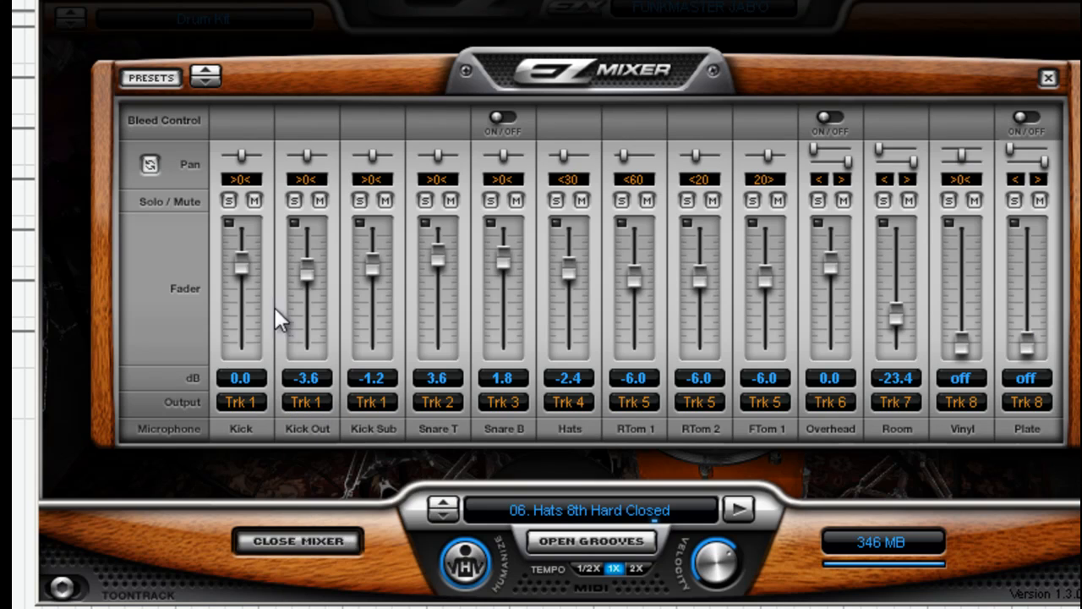
mouse_move(353, 277)
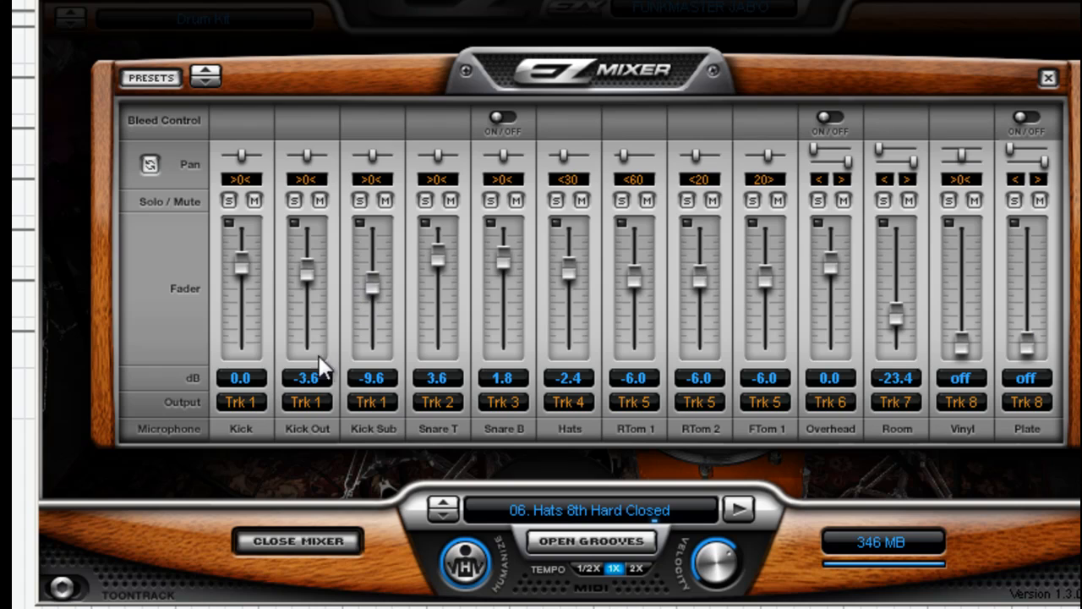
mouse_move(415, 385)
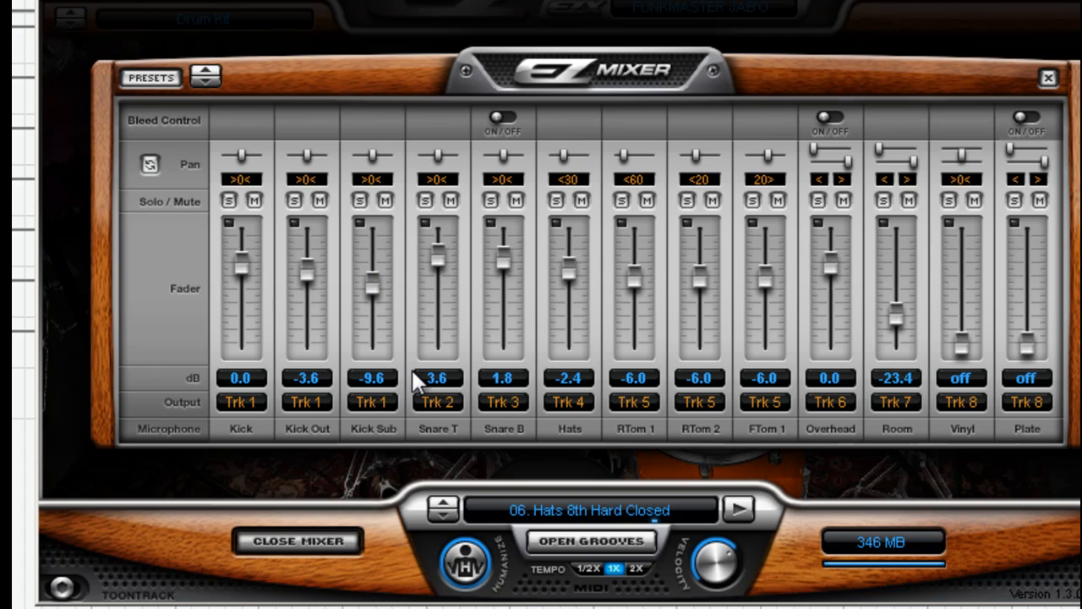
mouse_move(606, 76)
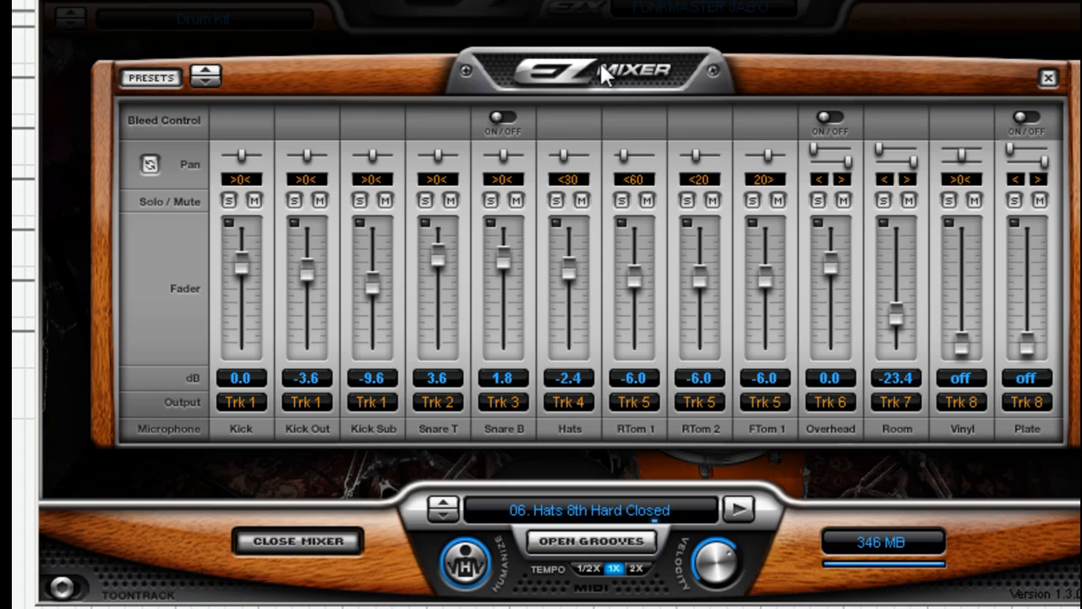
Close the mixer to return to the drum kit view
click(298, 541)
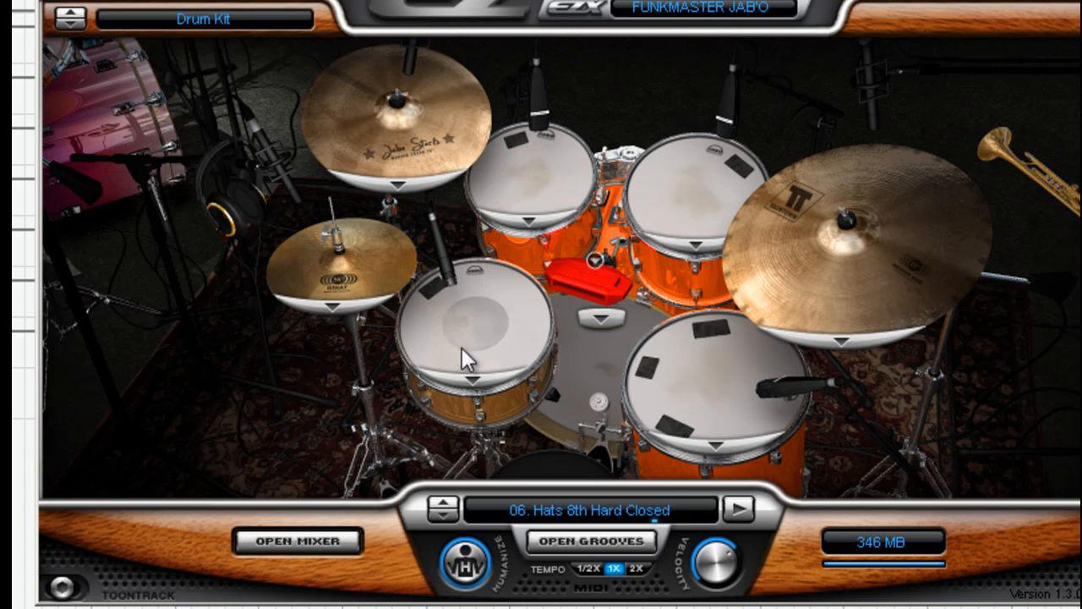
mouse_move(490, 188)
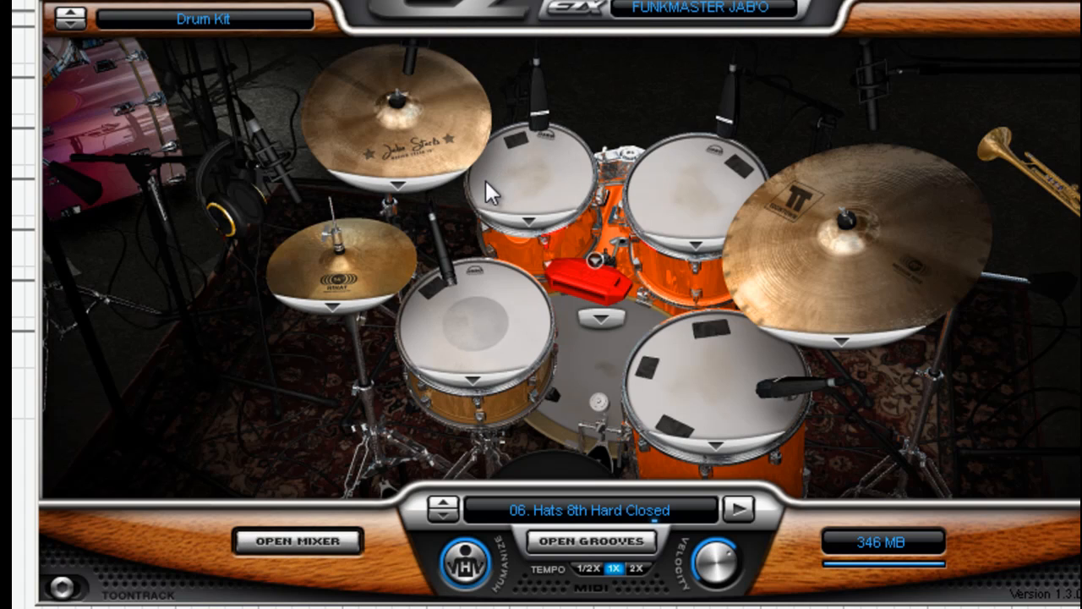
mouse_move(707, 355)
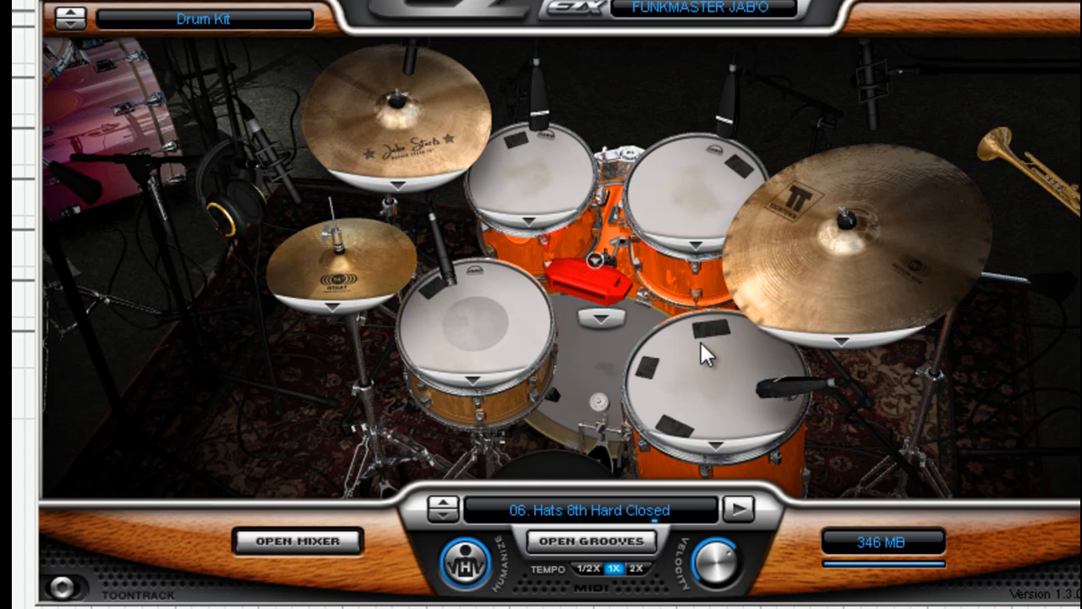